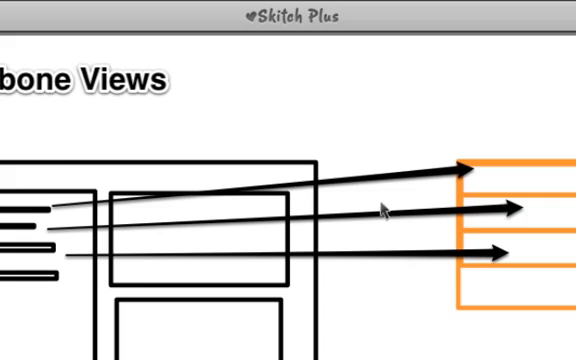
mouse_move(340, 236)
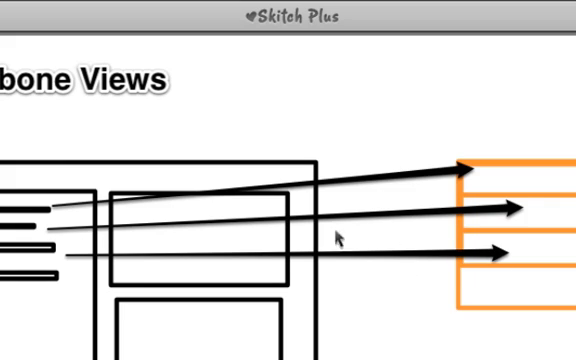
mouse_move(340, 252)
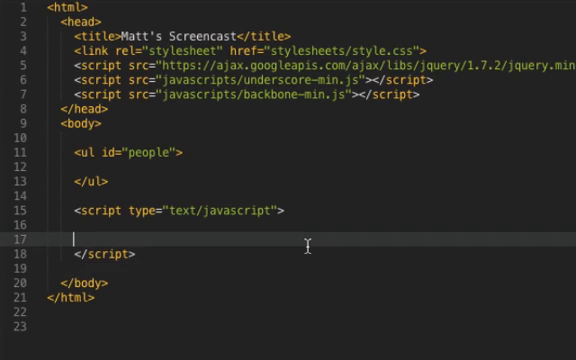
Declare a people array with Matt 24, John 2 and Bob 242 in the script block
type("var people = [")
type("{name: \"Matt\", age: 24},")
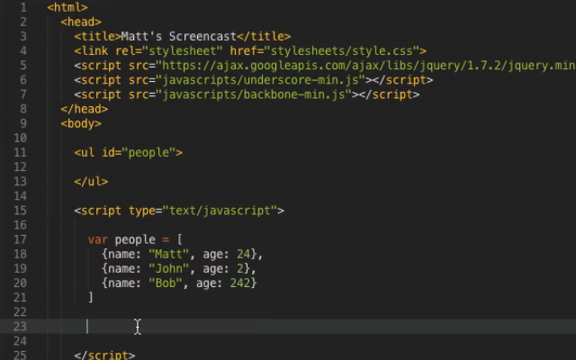
Create a view object with a render: function(people) property
scroll("down", 3)
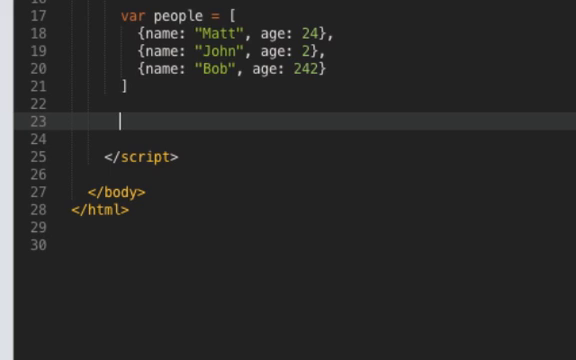
type("var view")
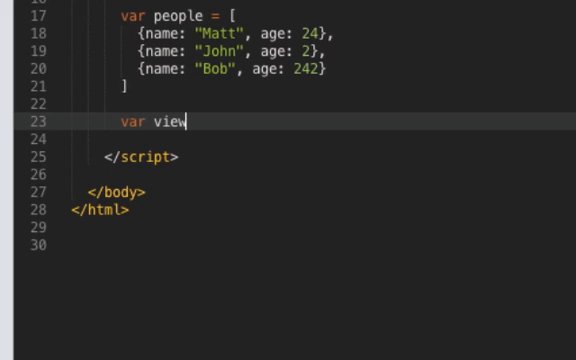
type("= {}")
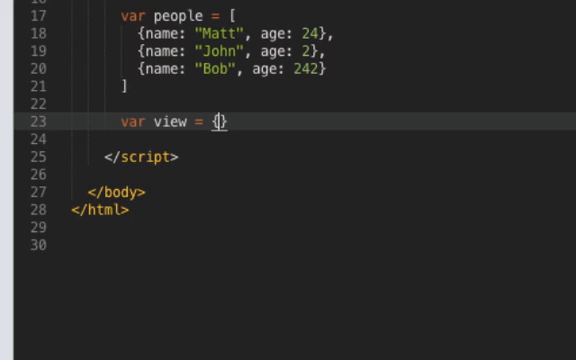
key("Enter")
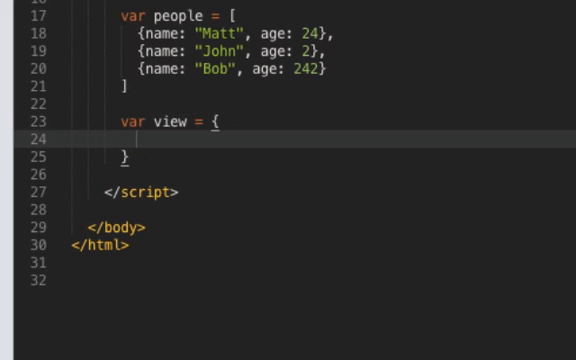
type("render:")
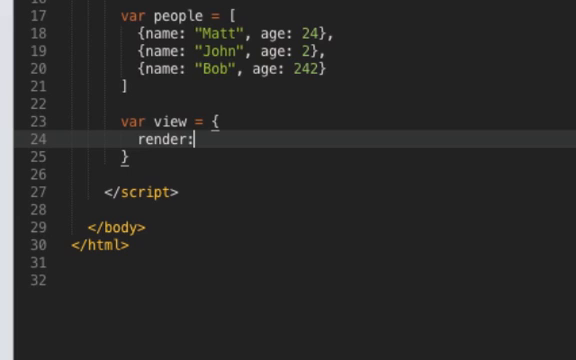
type("function")
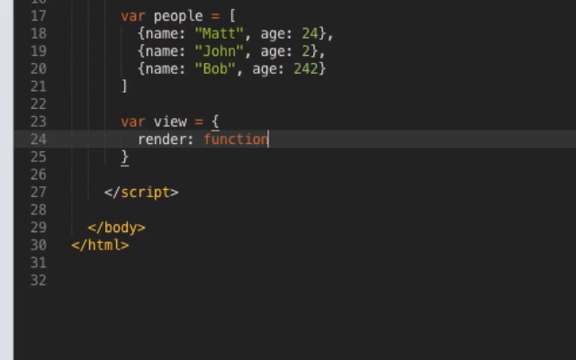
type("(people){")
type("$(\"#")
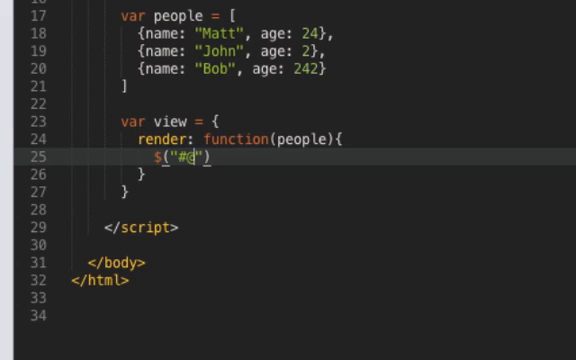
type("people")
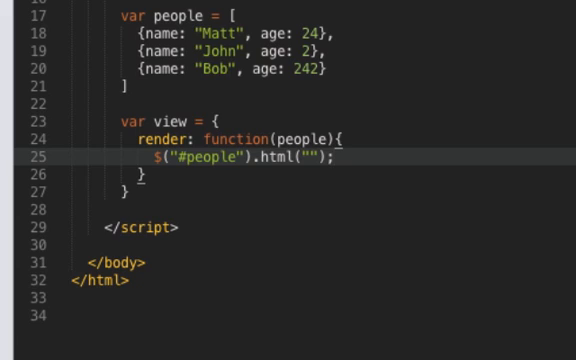
Loop over people with _.each, appending an li of name and age to #people
type("_.each()")
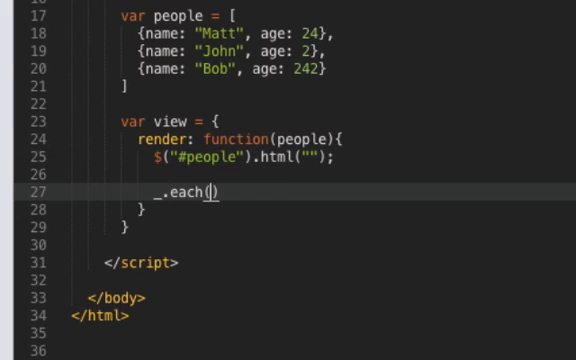
type("people,")
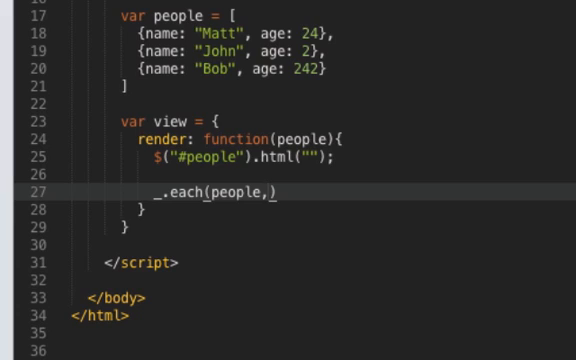
type("function(person")
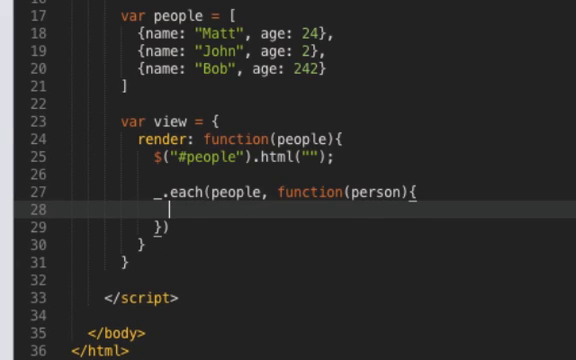
type("$(\"#people\").append(\"\");")
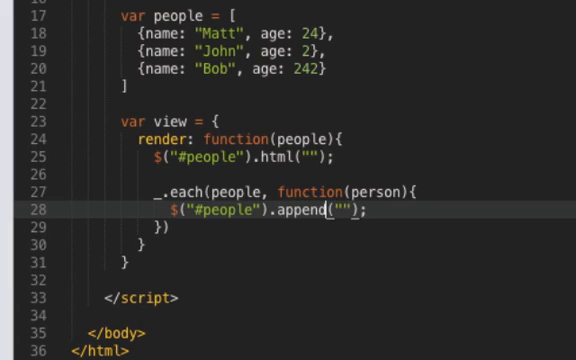
type("\"<li>\" + person.name + \" (")
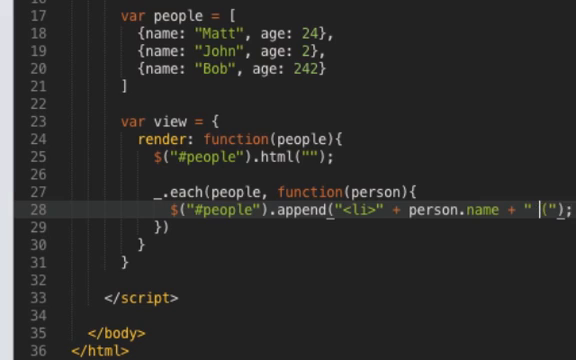
type("+")
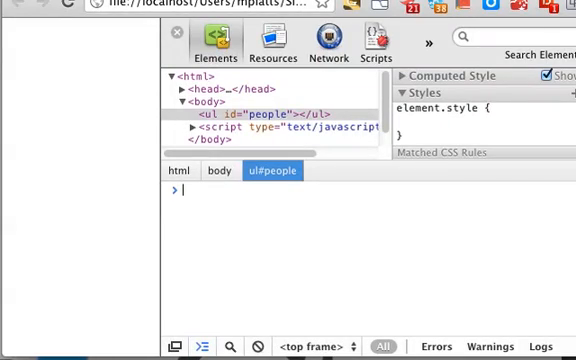
Inspect people and view in the console, then run view.render(people) to list the three names
type("peopl")
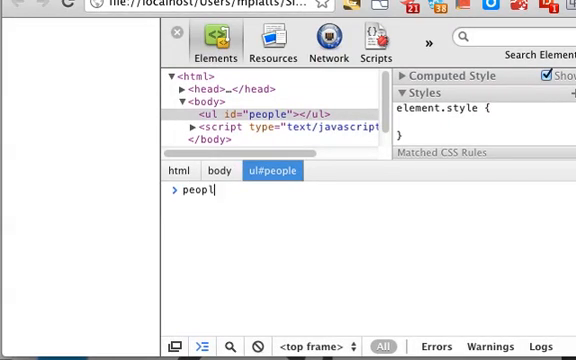
key("Return")
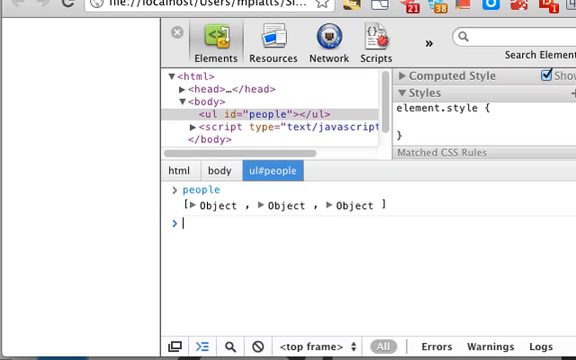
type("v")
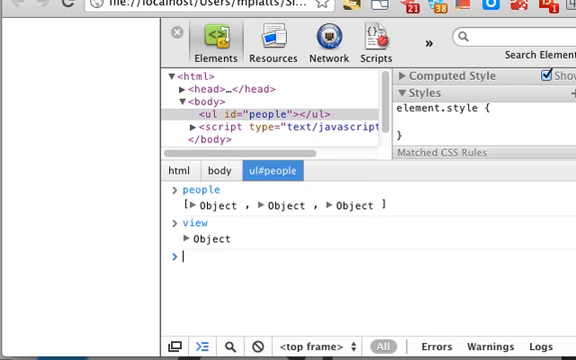
type("view.render")
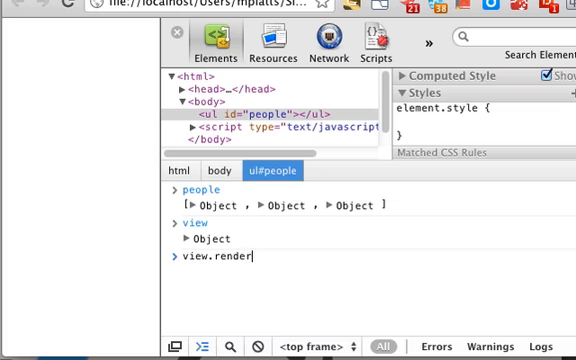
key("Return")
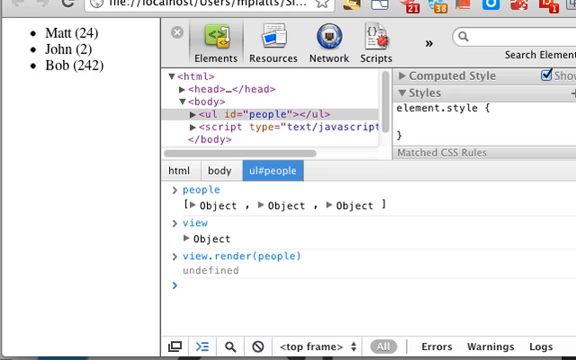
Remove the last person from the array with people.pop()
type("people.pop")
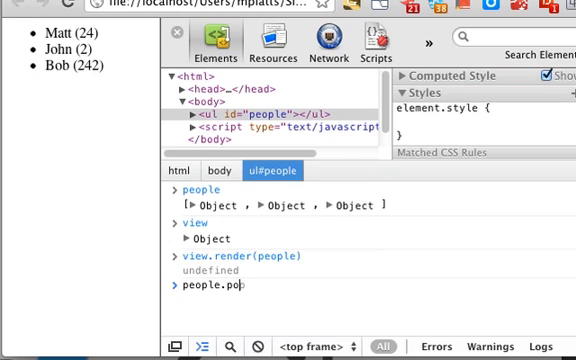
key("Return")
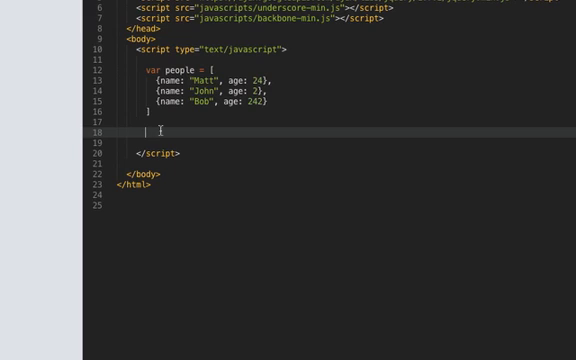
Draft a body.append(view.render().el) line after the people array
type("el")
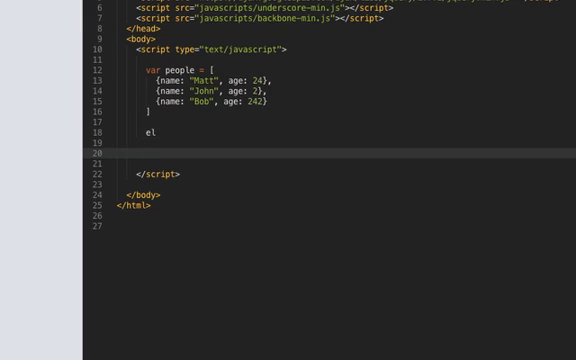
type("body.")
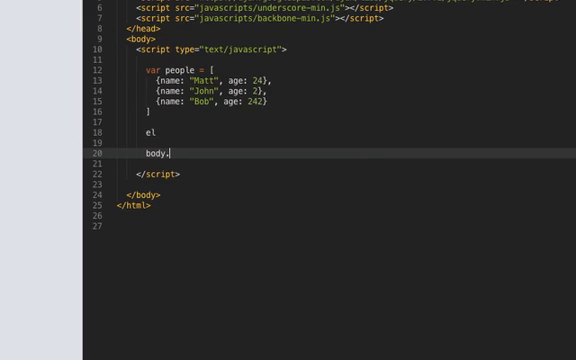
type("append()")
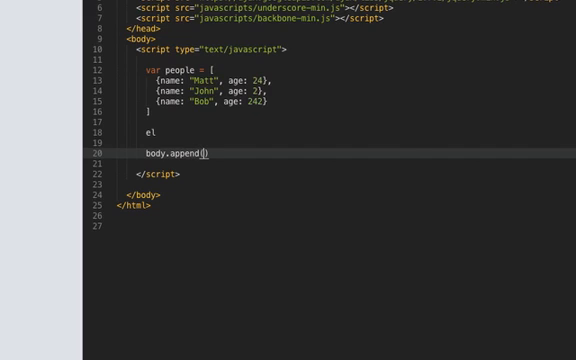
type("view.render(")
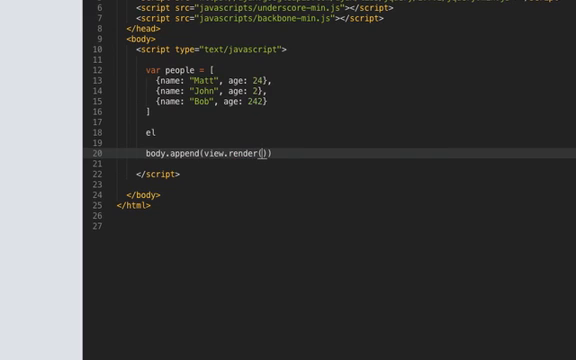
type(".el")
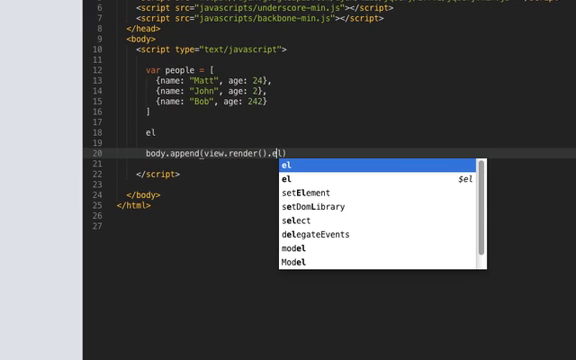
key("Escape")
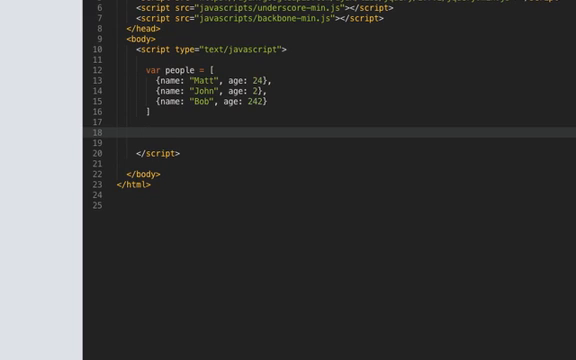
Declare var ListView = Backbone.View.extend({}) below the people array
type("var")
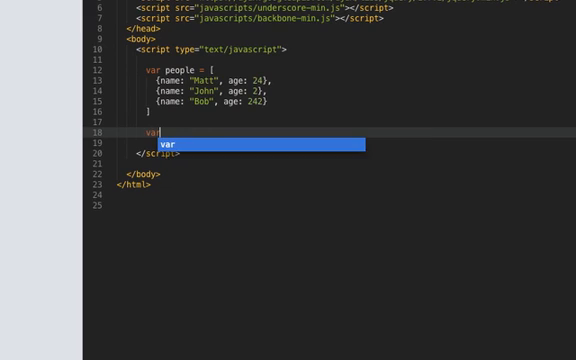
type("ListView")
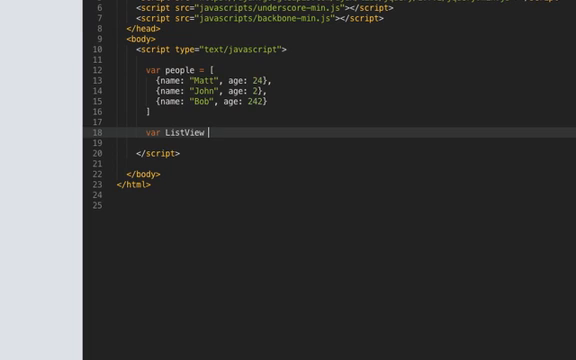
type("= Backbone.View.extend(")
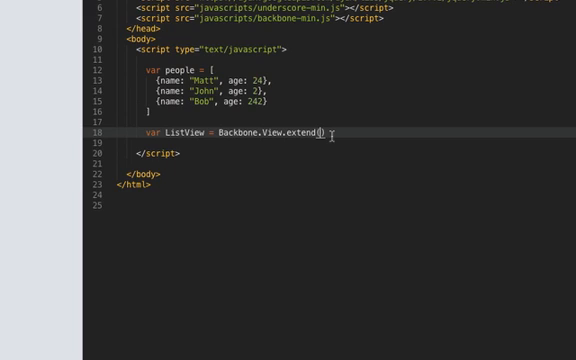
type("{}")
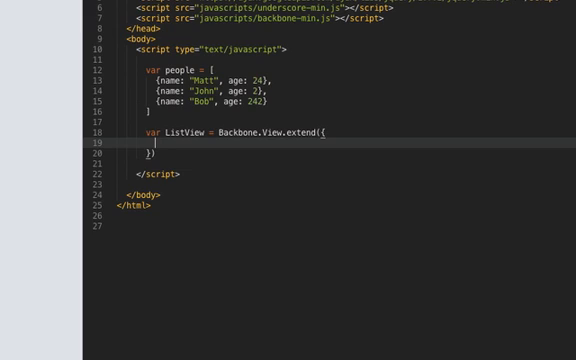
Set tagName: "ul" in ListView and start a new property line
type("tagName: \"div")
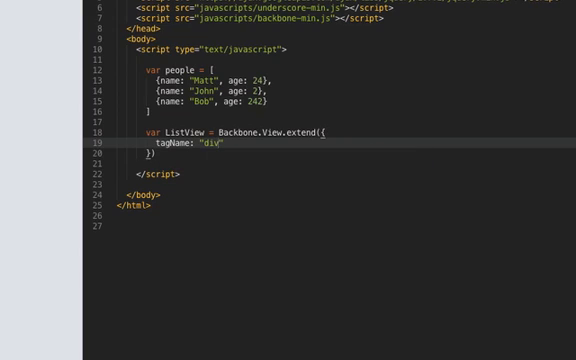
type("ul")
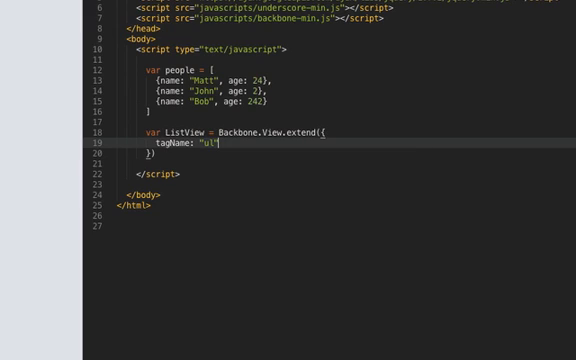
type(",")
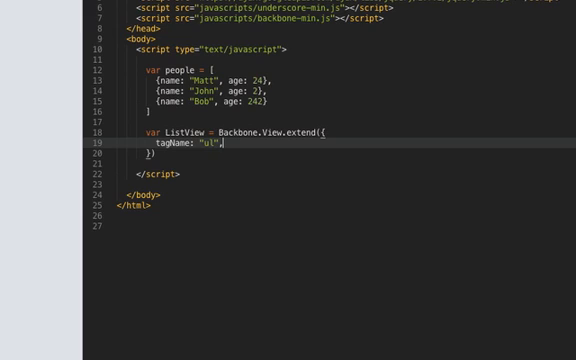
key("Enter")
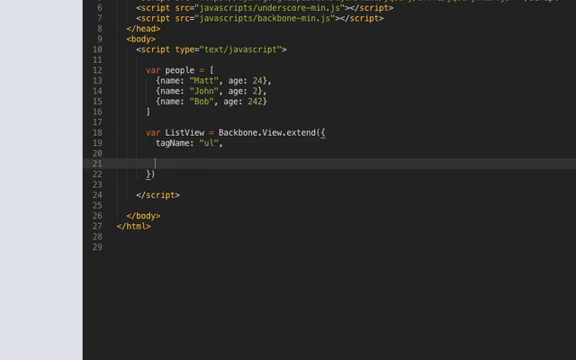
type("el")
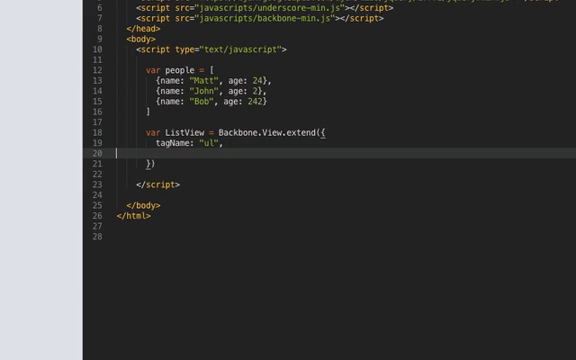
Add an empty render: function(){ } property after tagName
key("enter")
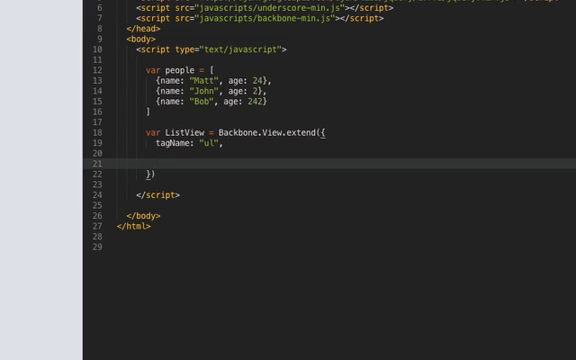
type("render:")
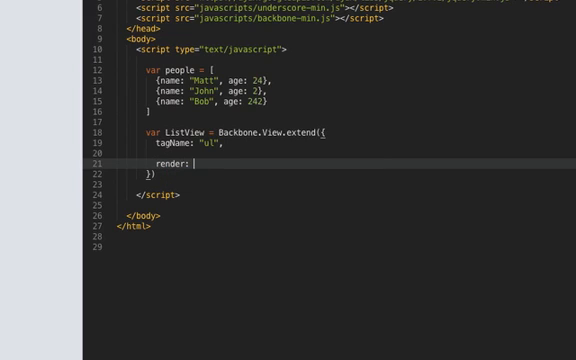
type("function()")
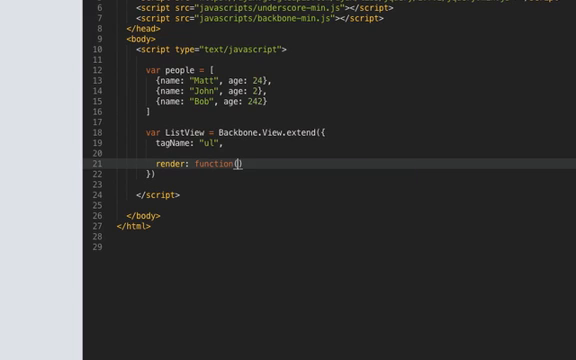
type("{")
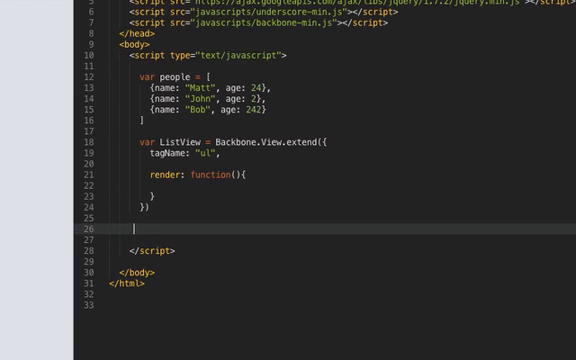
Instantiate view as new ListView() and append view.render().el to $("body")
type("var")
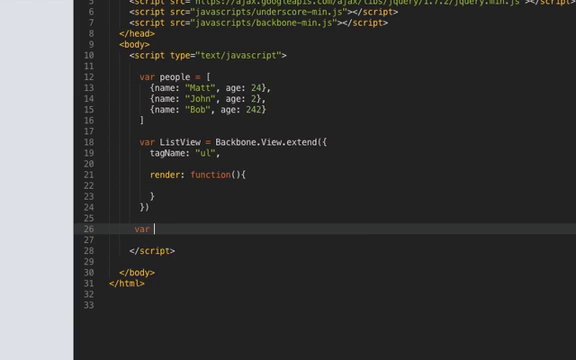
type("view = new")
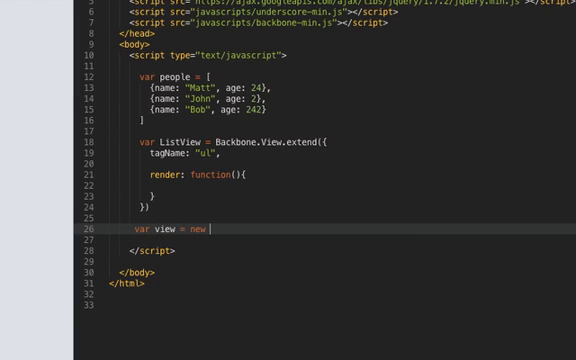
type("ListView")
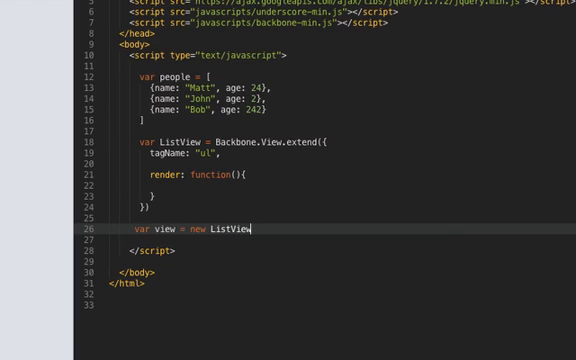
type("()")
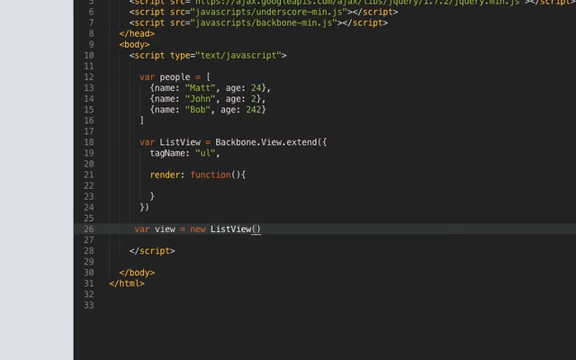
type(";")
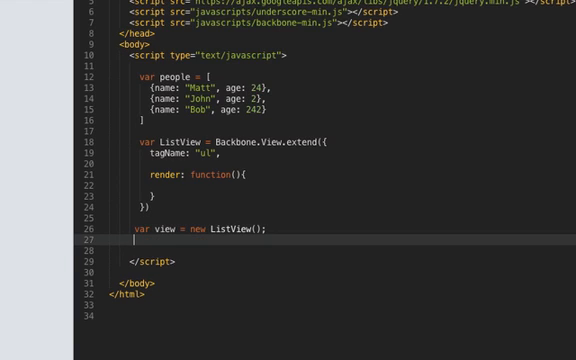
key("enter")
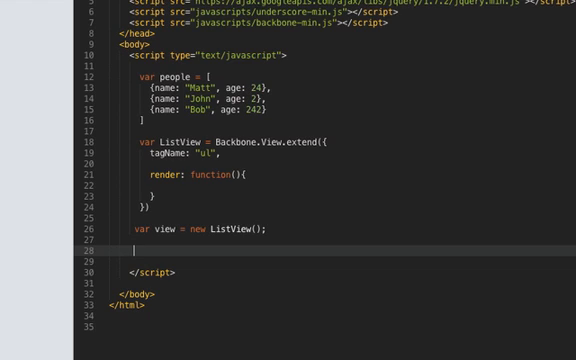
type("$(")
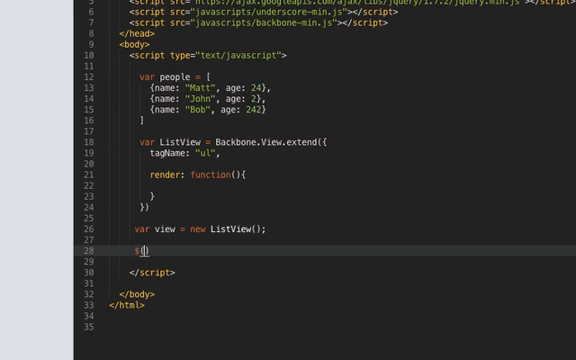
type("\"body\")")
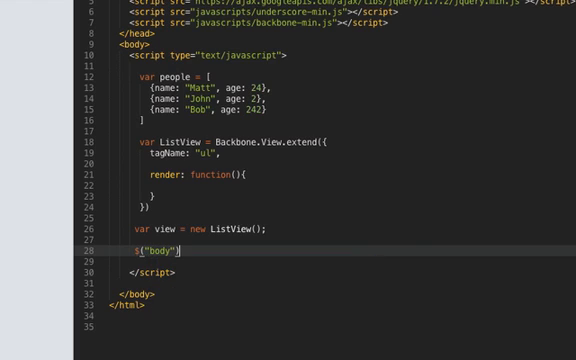
type(".append()")
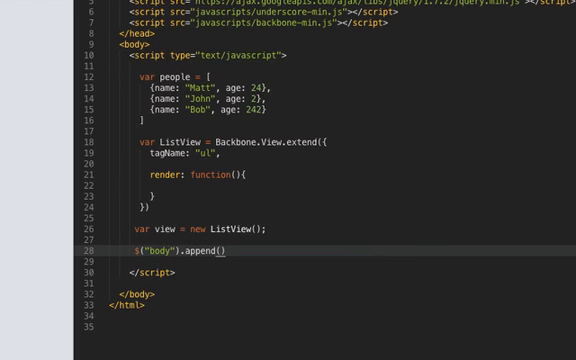
type("view.render(")
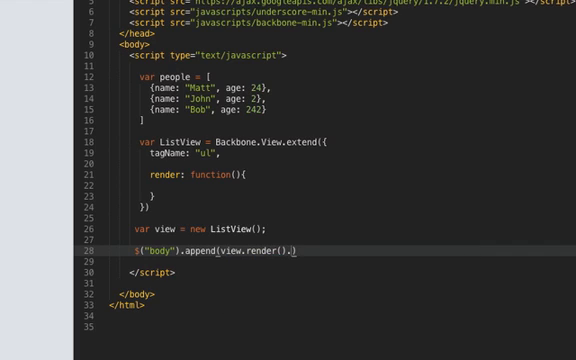
type("el")
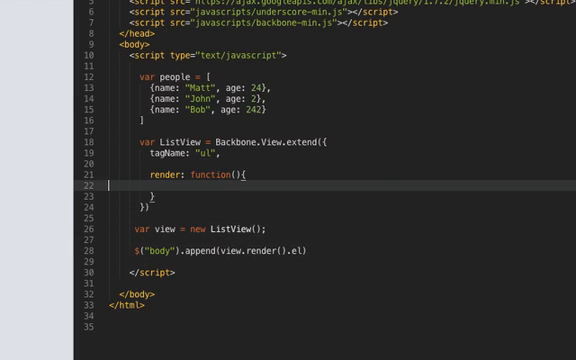
Make render return this so the append line can use its el
type("return this;")
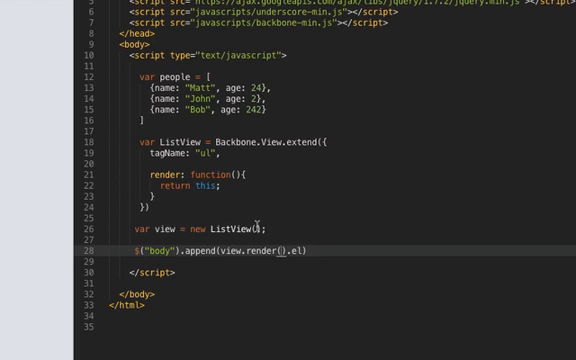
double_click(268, 248)
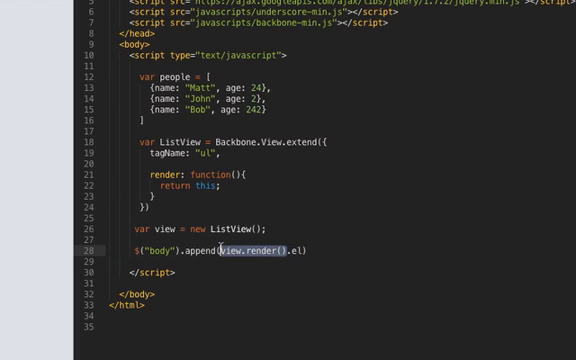
type("this")
type(";")
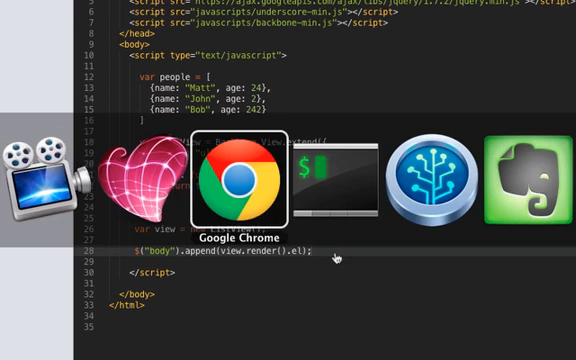
Switch to Chrome and expand the body node in the Elements inspector to see the empty ul
left_click(236, 180)
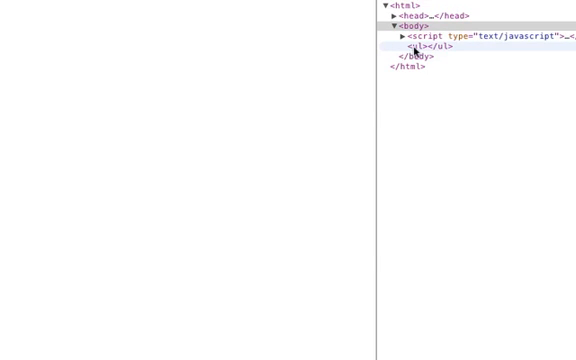
left_click(412, 46)
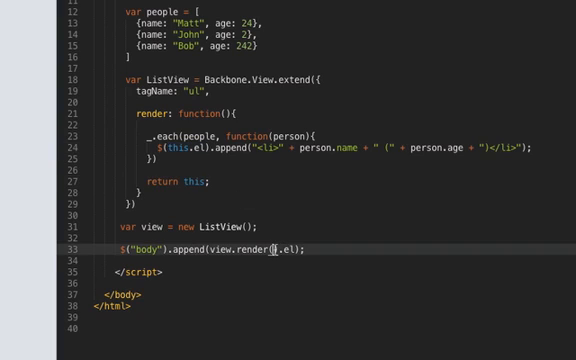
Add var self = this; at the top of render and append list items to $(self.el)
double_click(250, 248)
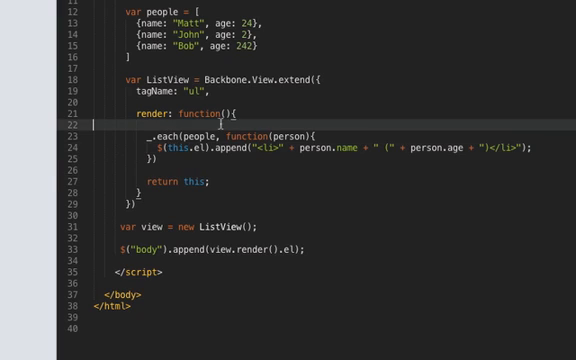
left_click(228, 112)
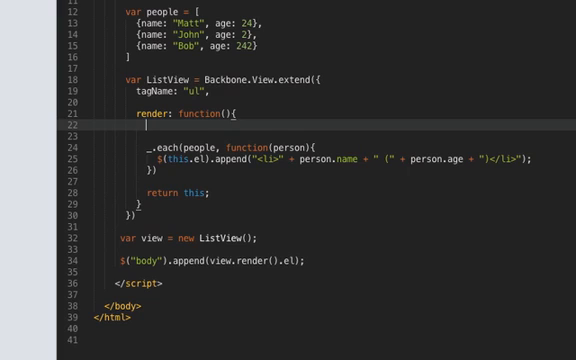
type("var")
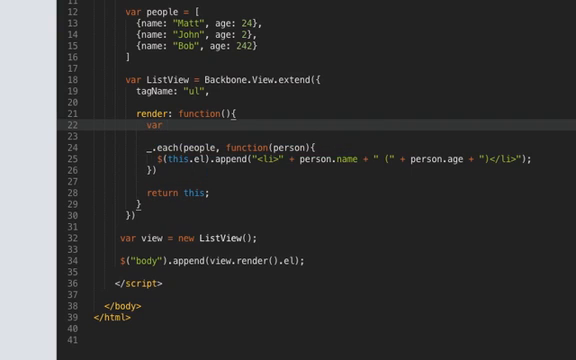
type("self")
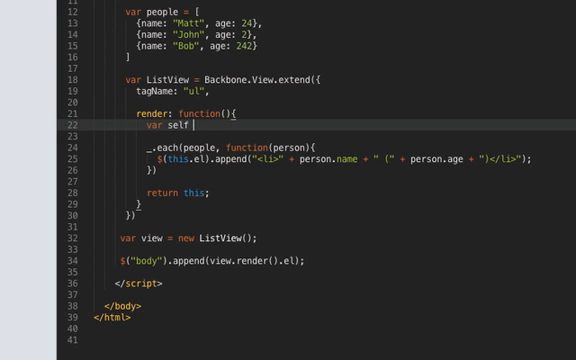
type("tab")
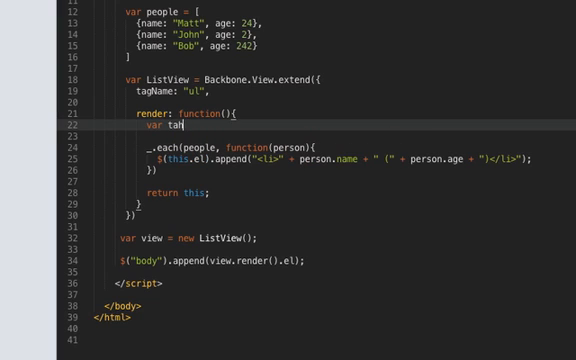
type("hat =")
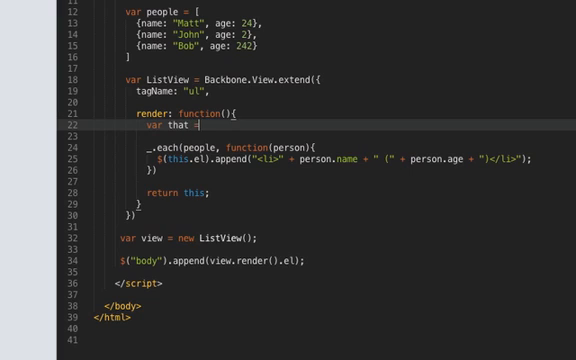
type("this;")
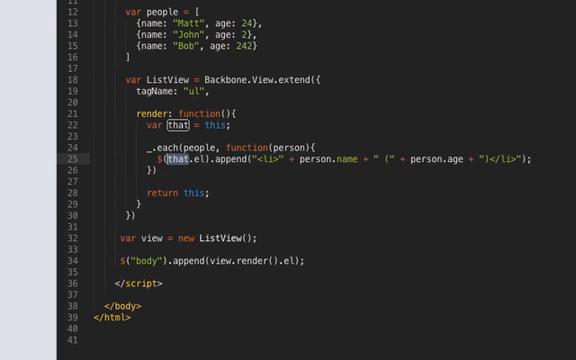
type("self")
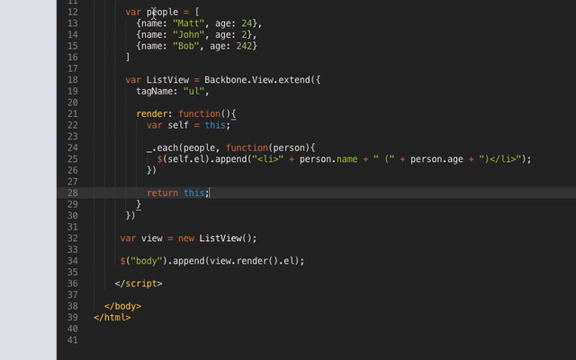
Create the ListView with {collection: people} passed inside its constructor call
double_click(152, 10)
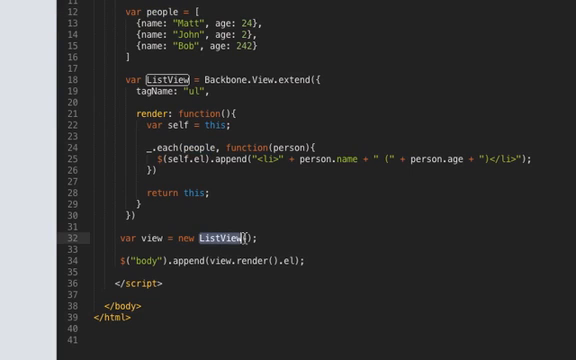
type("{collection:")
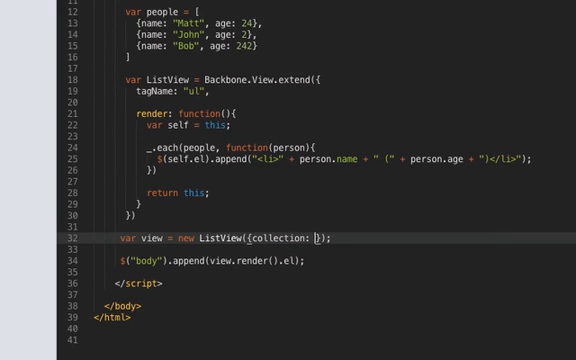
type("people")
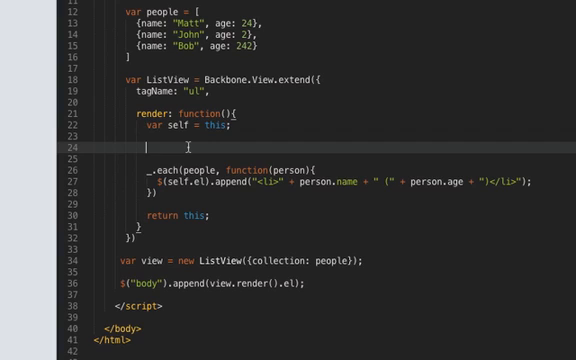
Try trial lines this.options.collection and this.collection inside render, then remove them
type("this.options")
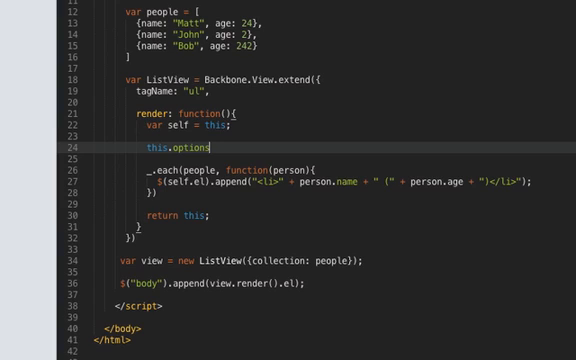
type(".collection")
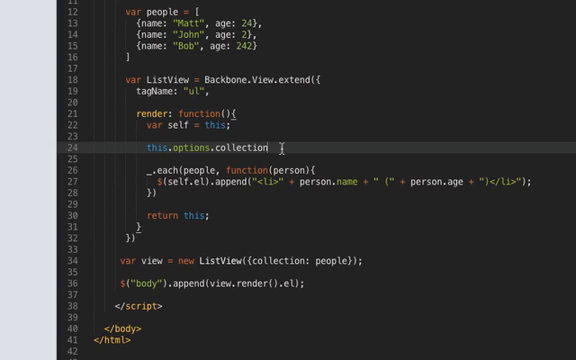
key("enter")
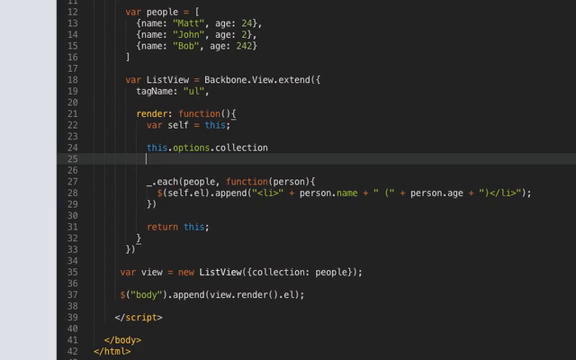
type("this.collection")
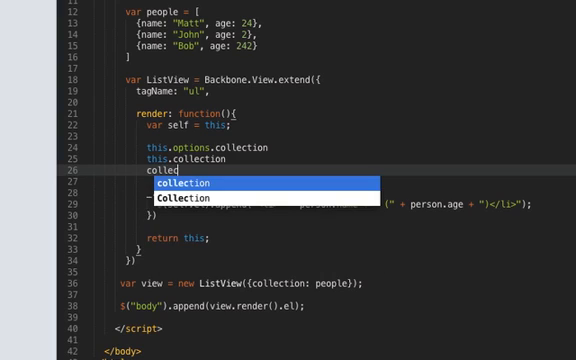
type("model")
type("tagName")
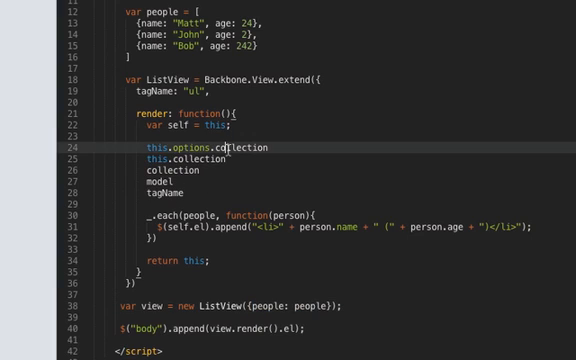
Rename the ListView constructor option from collection: to people:
type("people")
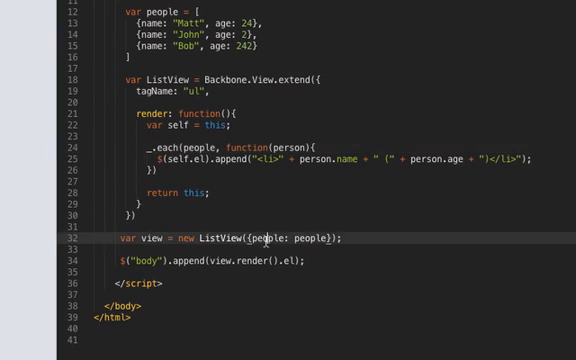
Restore the collection: people option and make _.each loop over self.collection
type("collection")
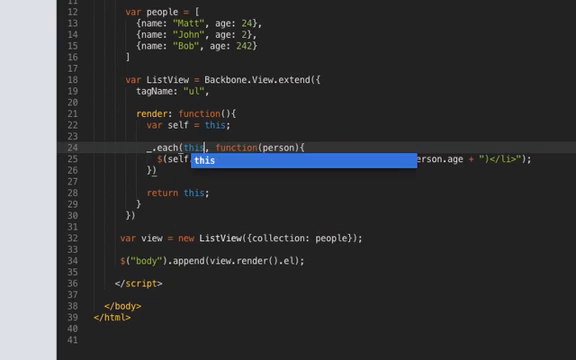
type(".collection")
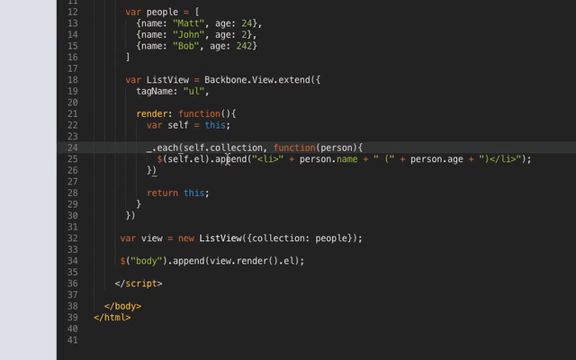
left_click(200, 194)
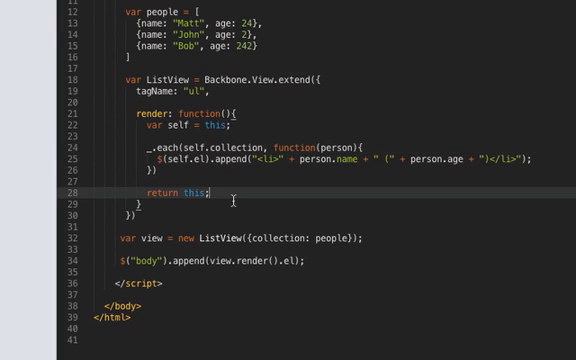